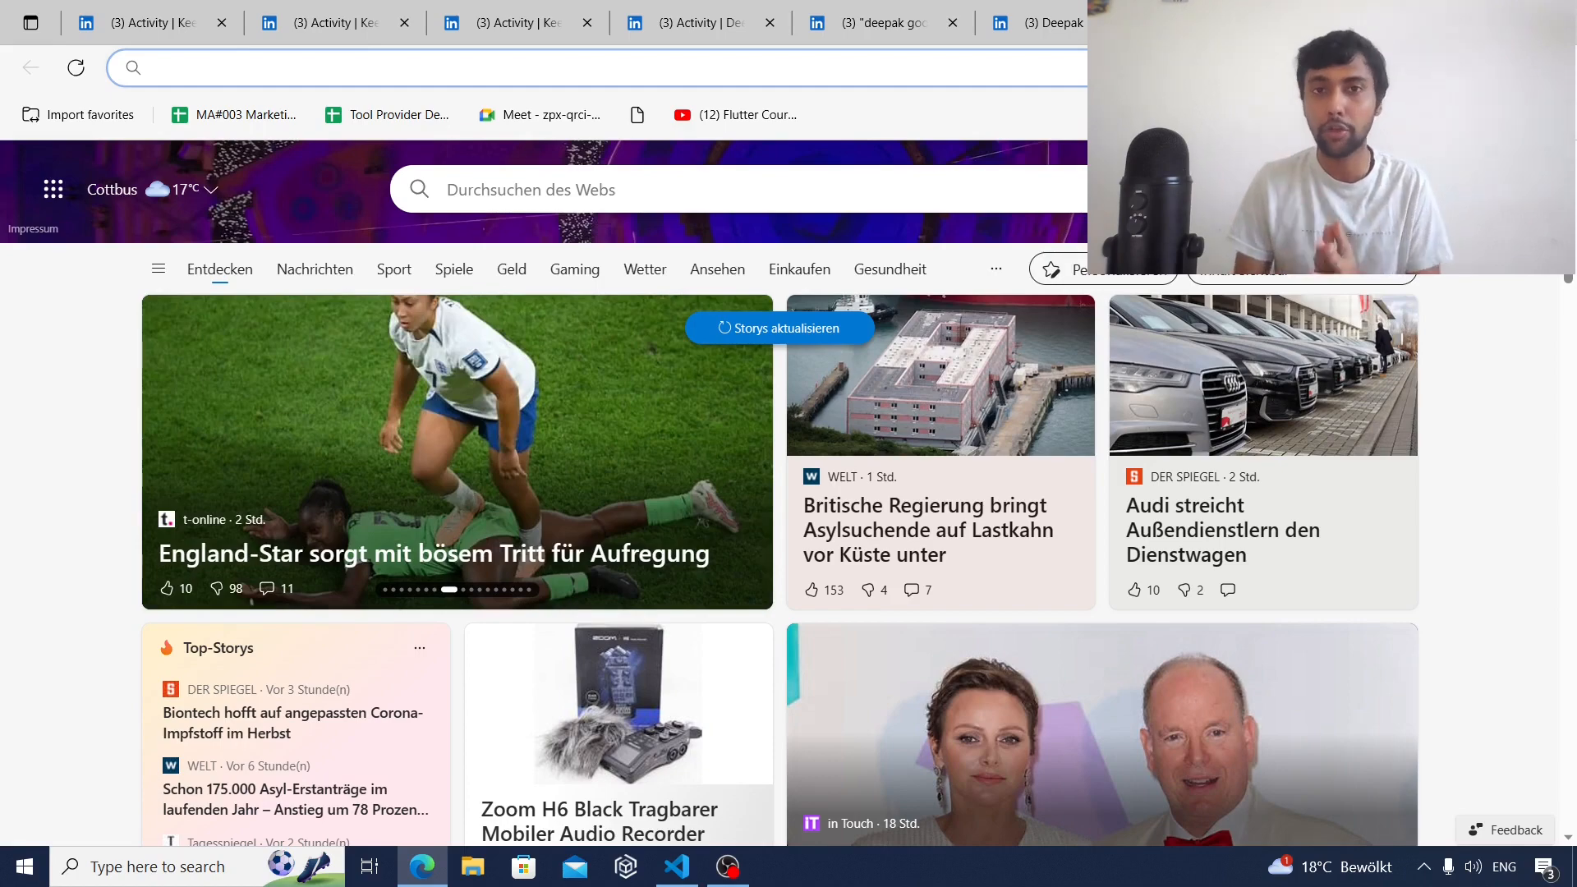
Show the SQL data types interview post and scroll through its content
{"action": "left_click", "coordinate": [402, 67]}
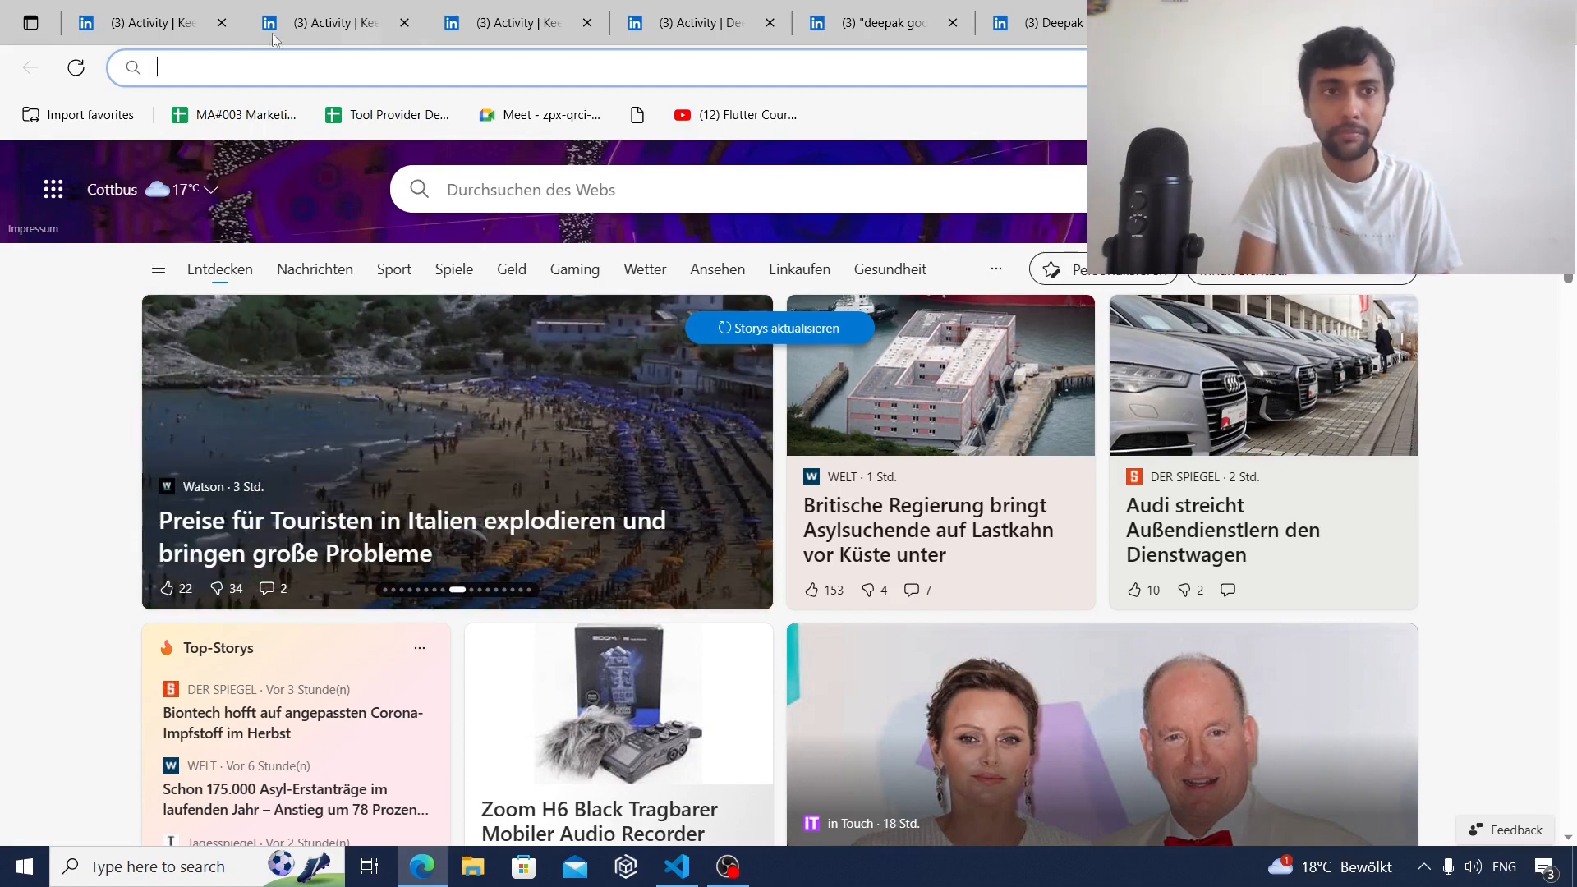
{"action": "left_click", "coordinate": [141, 21]}
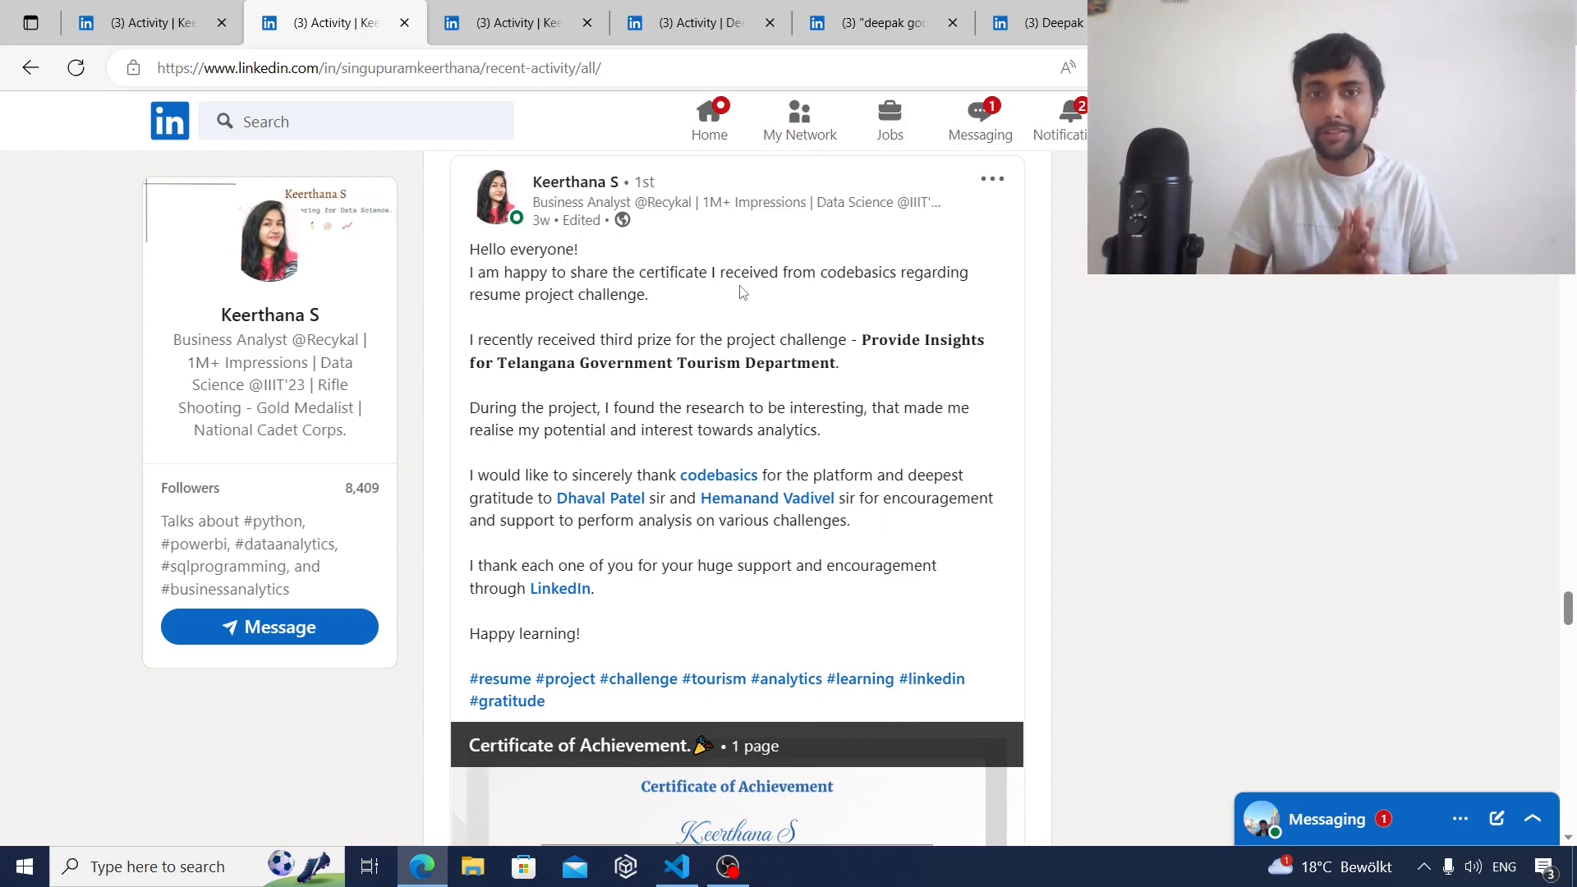
{"action": "mouse_move", "coordinate": [1214, 431]}
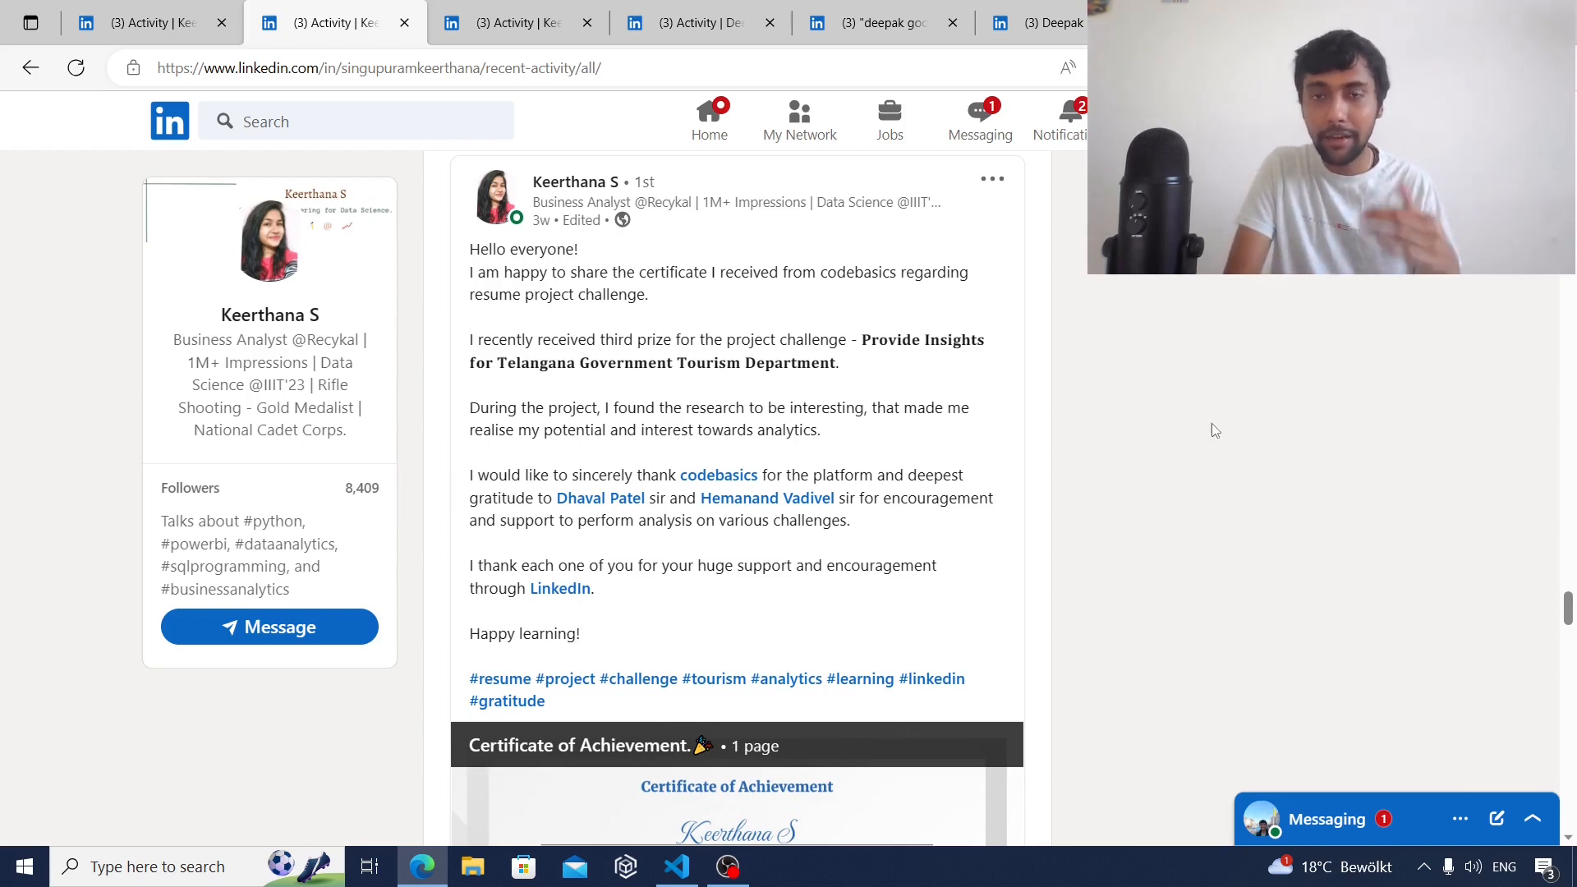
{"action": "scroll", "scroll_direction": "down", "scroll_amount": 3}
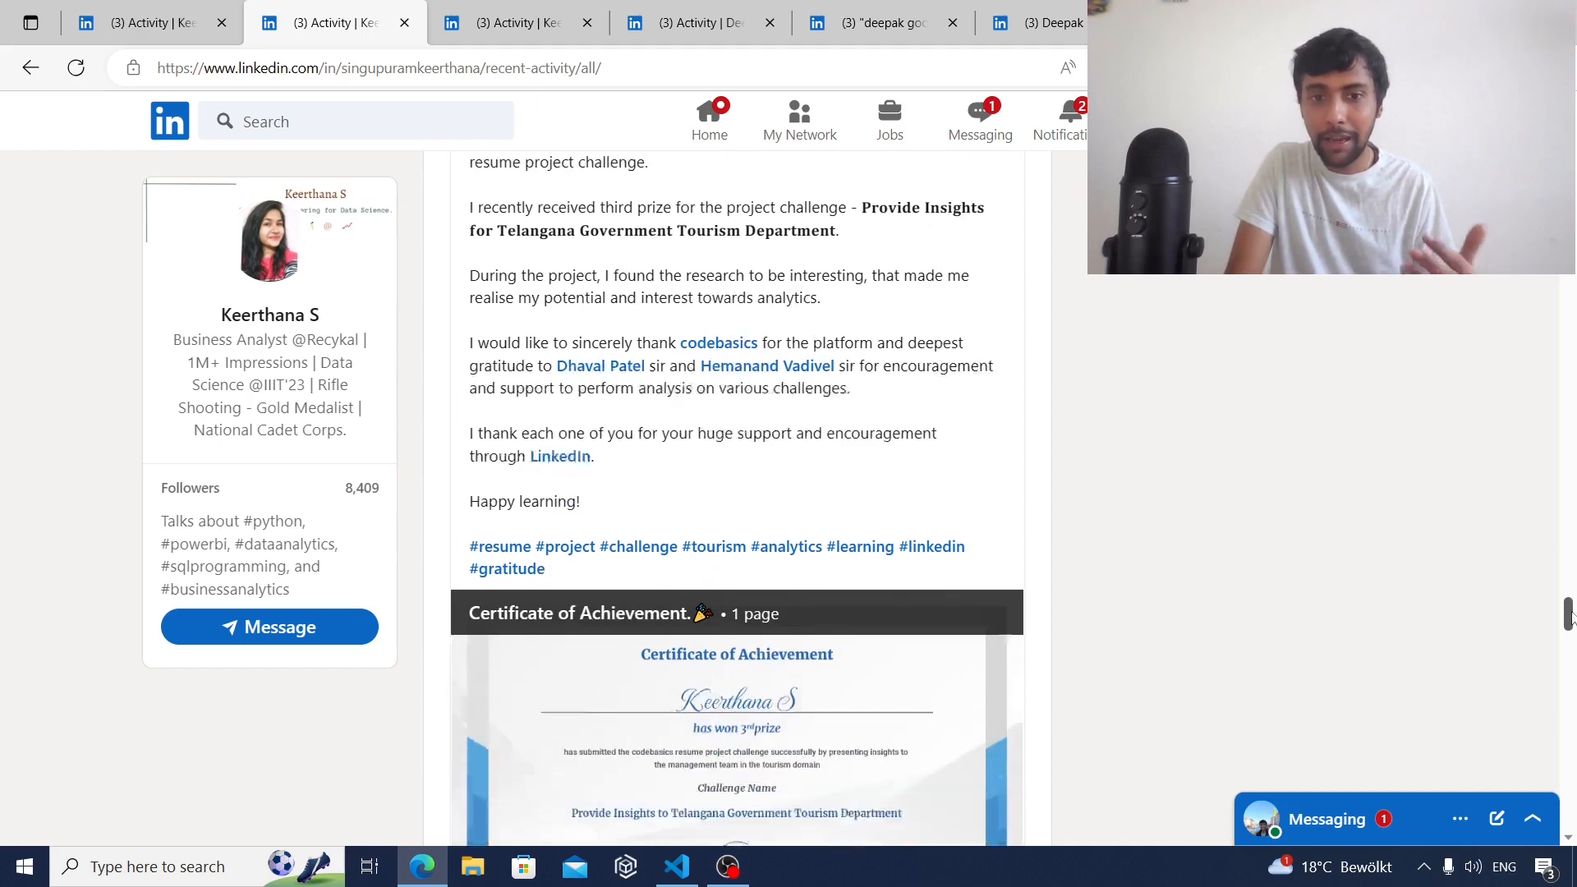
{"action": "scroll", "scroll_direction": "down", "scroll_amount": 3}
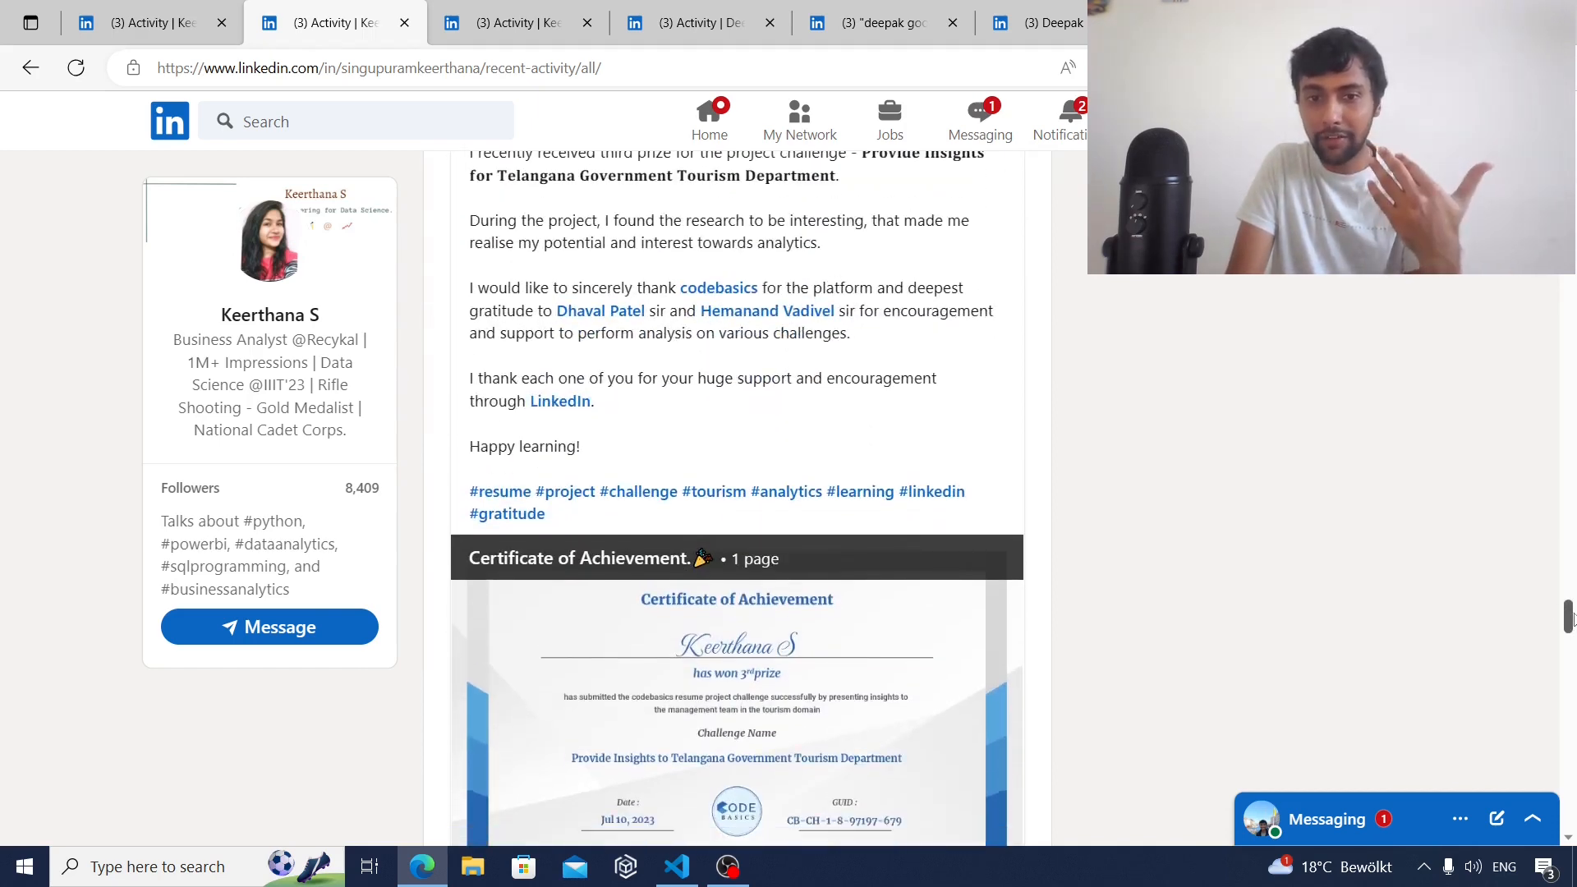
{"action": "scroll", "scroll_direction": "up", "scroll_amount": 3}
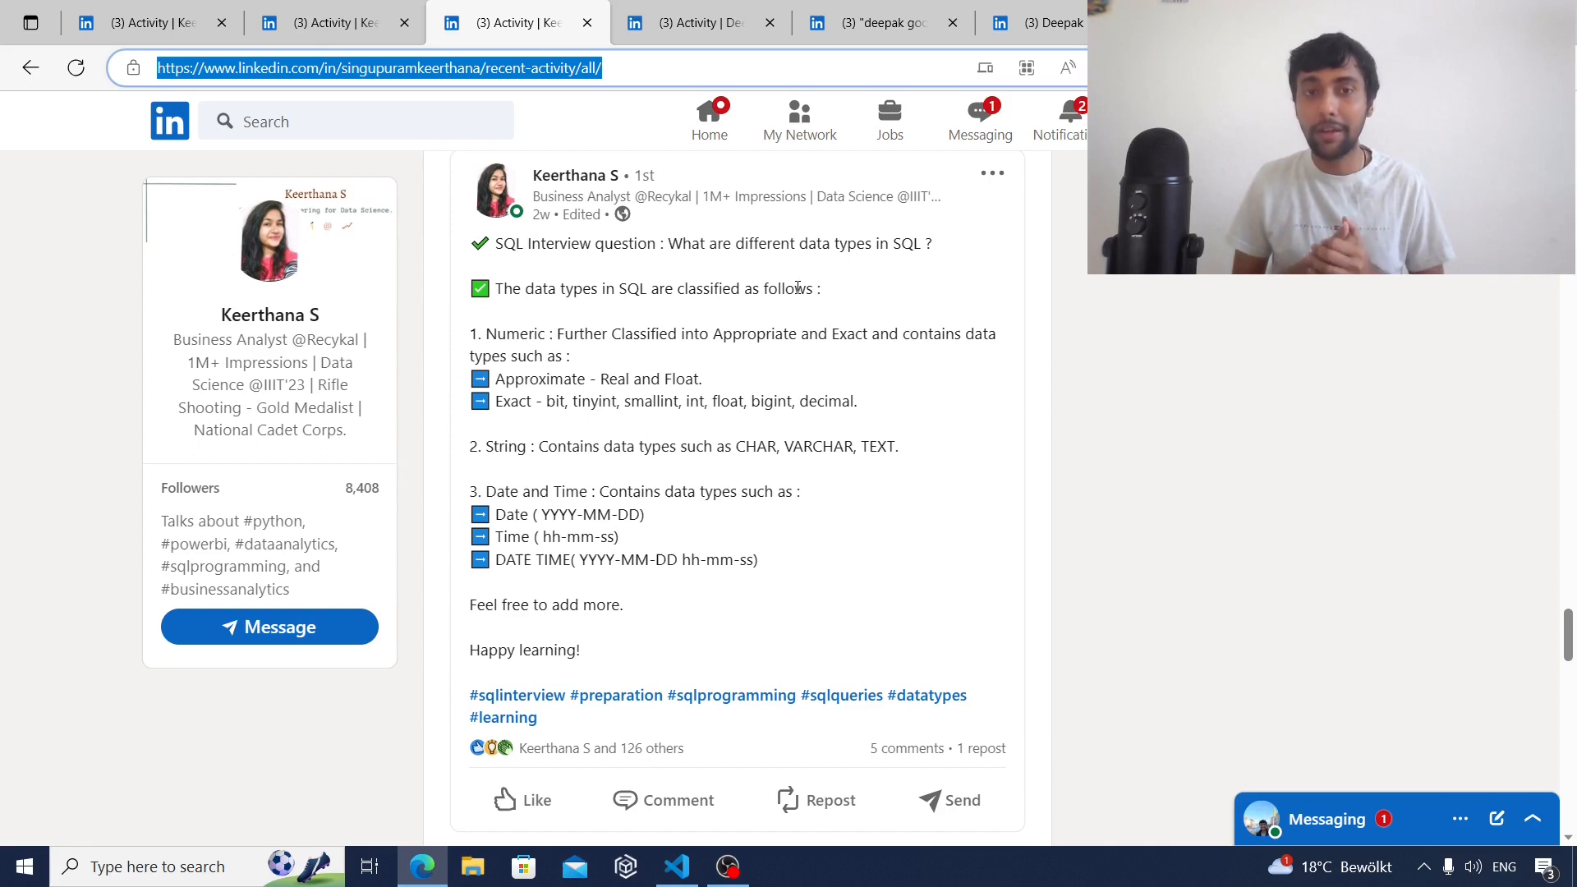
{"action": "mouse_move", "coordinate": [823, 243]}
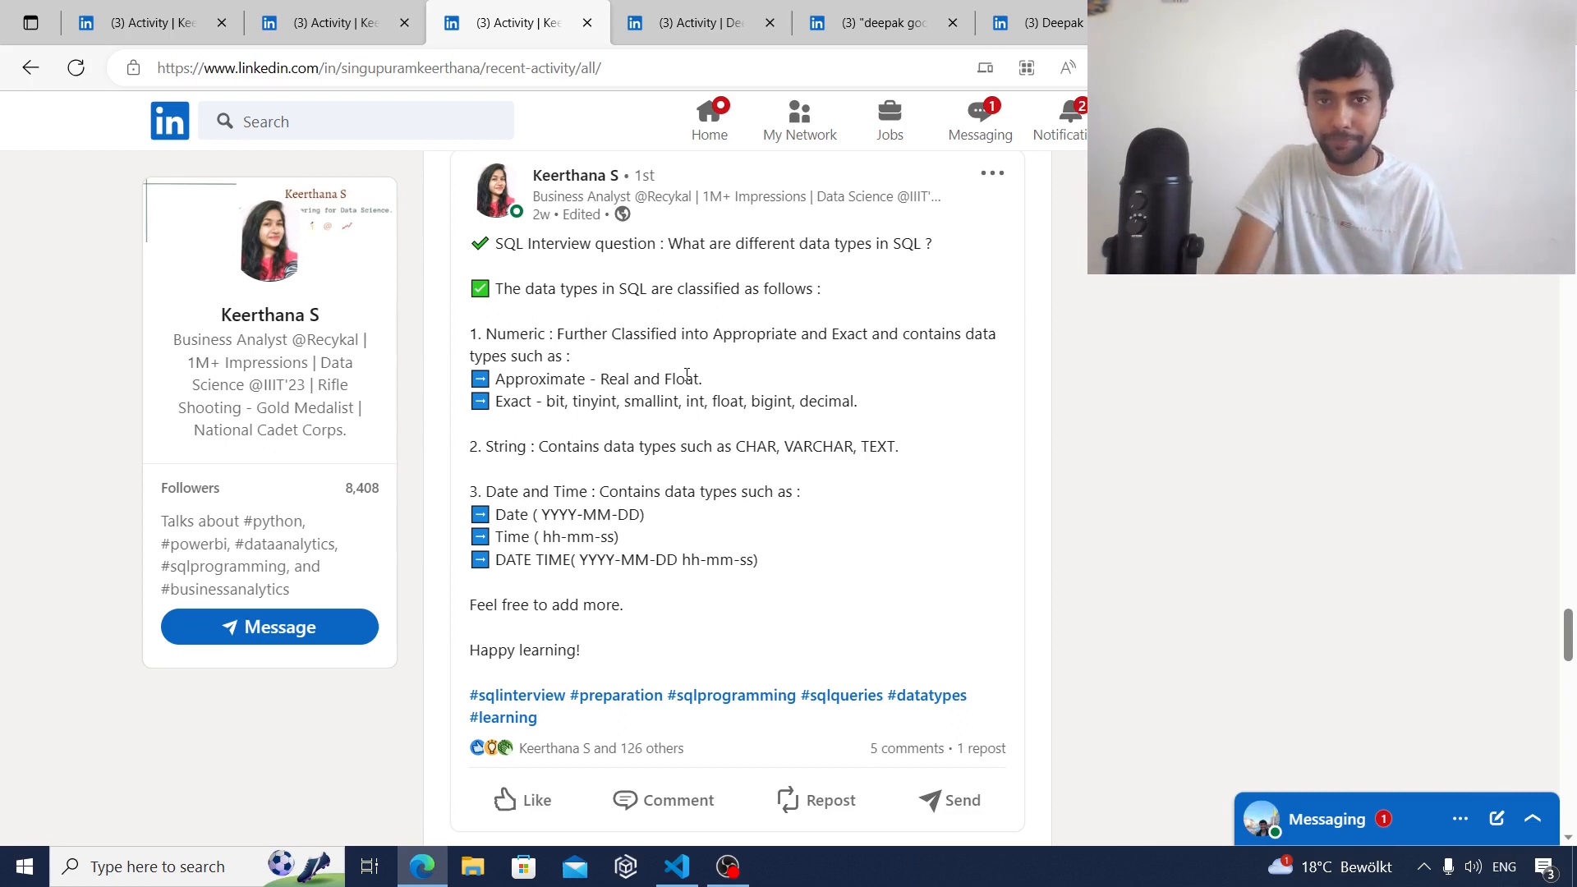
{"action": "mouse_move", "coordinate": [693, 21]}
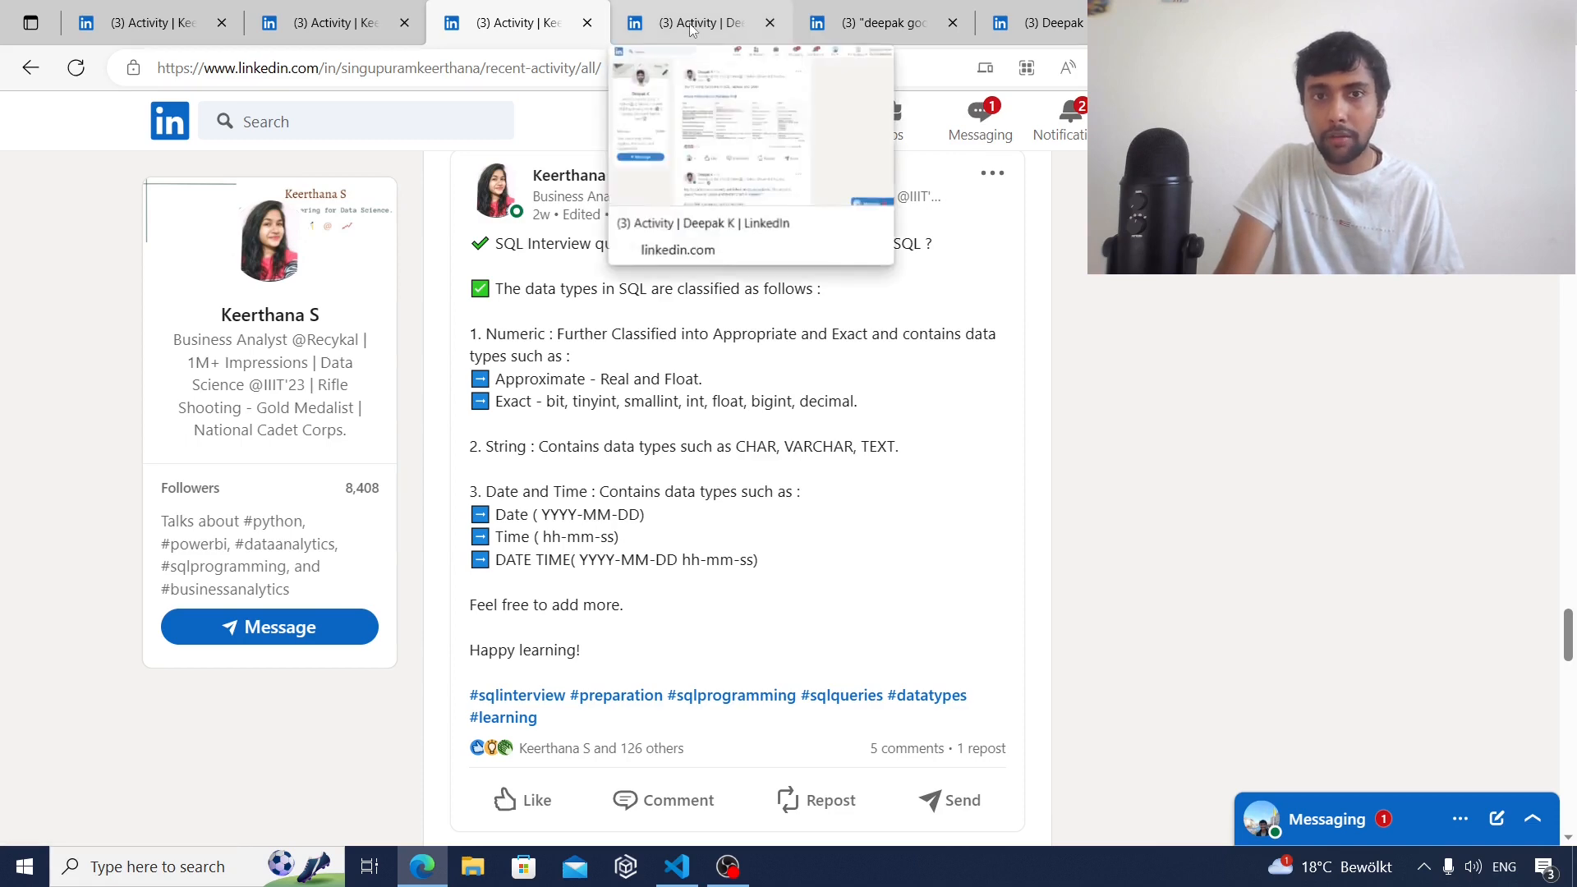
{"action": "left_click", "coordinate": [693, 21]}
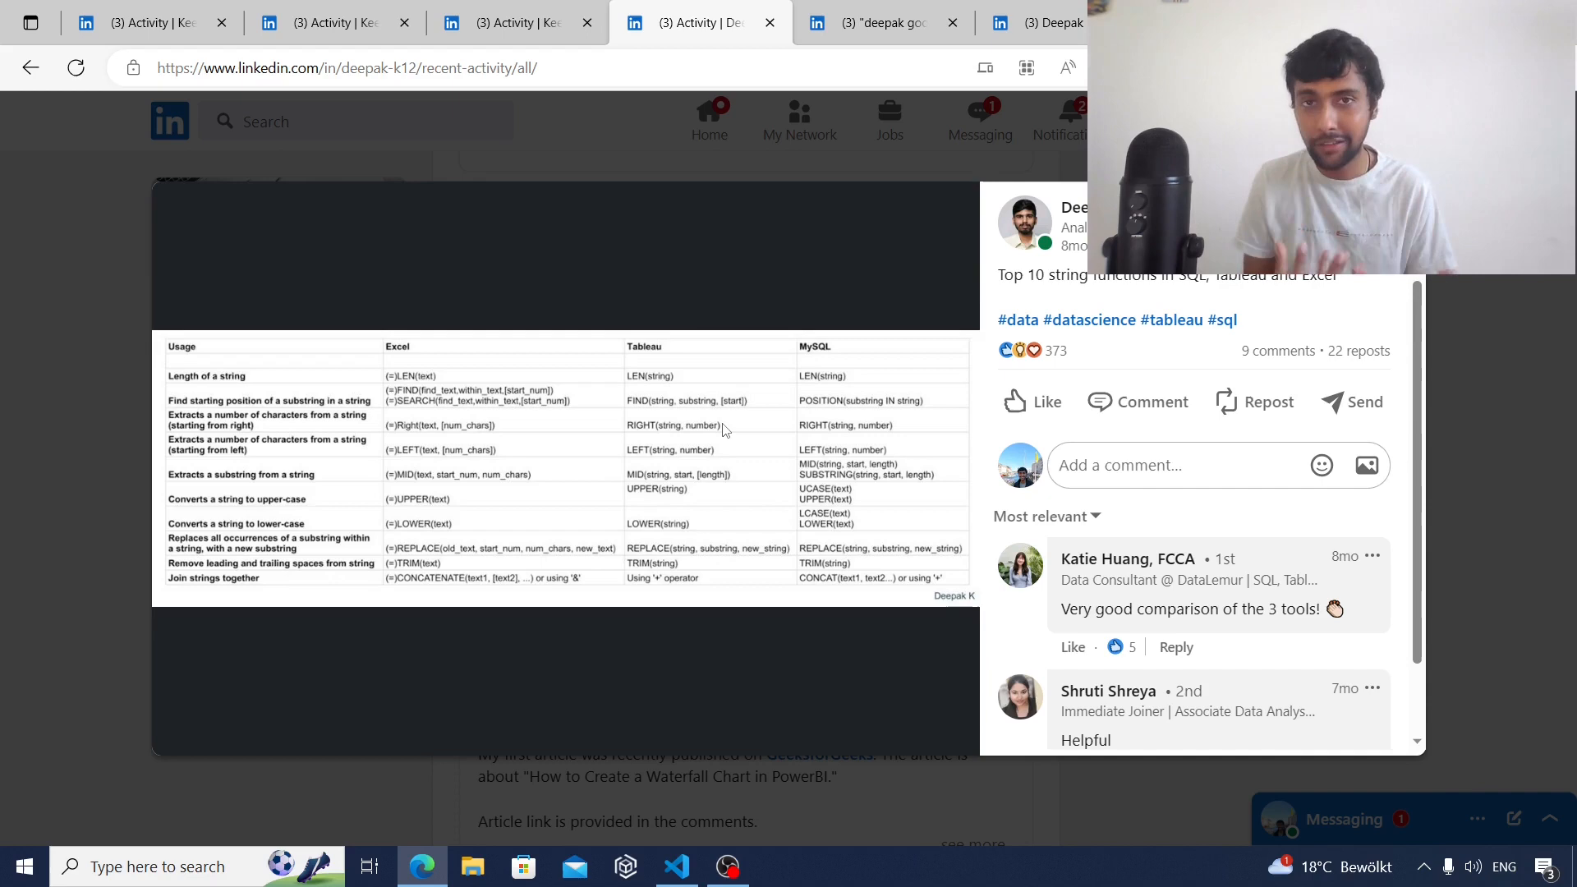
{"action": "mouse_move", "coordinate": [233, 391]}
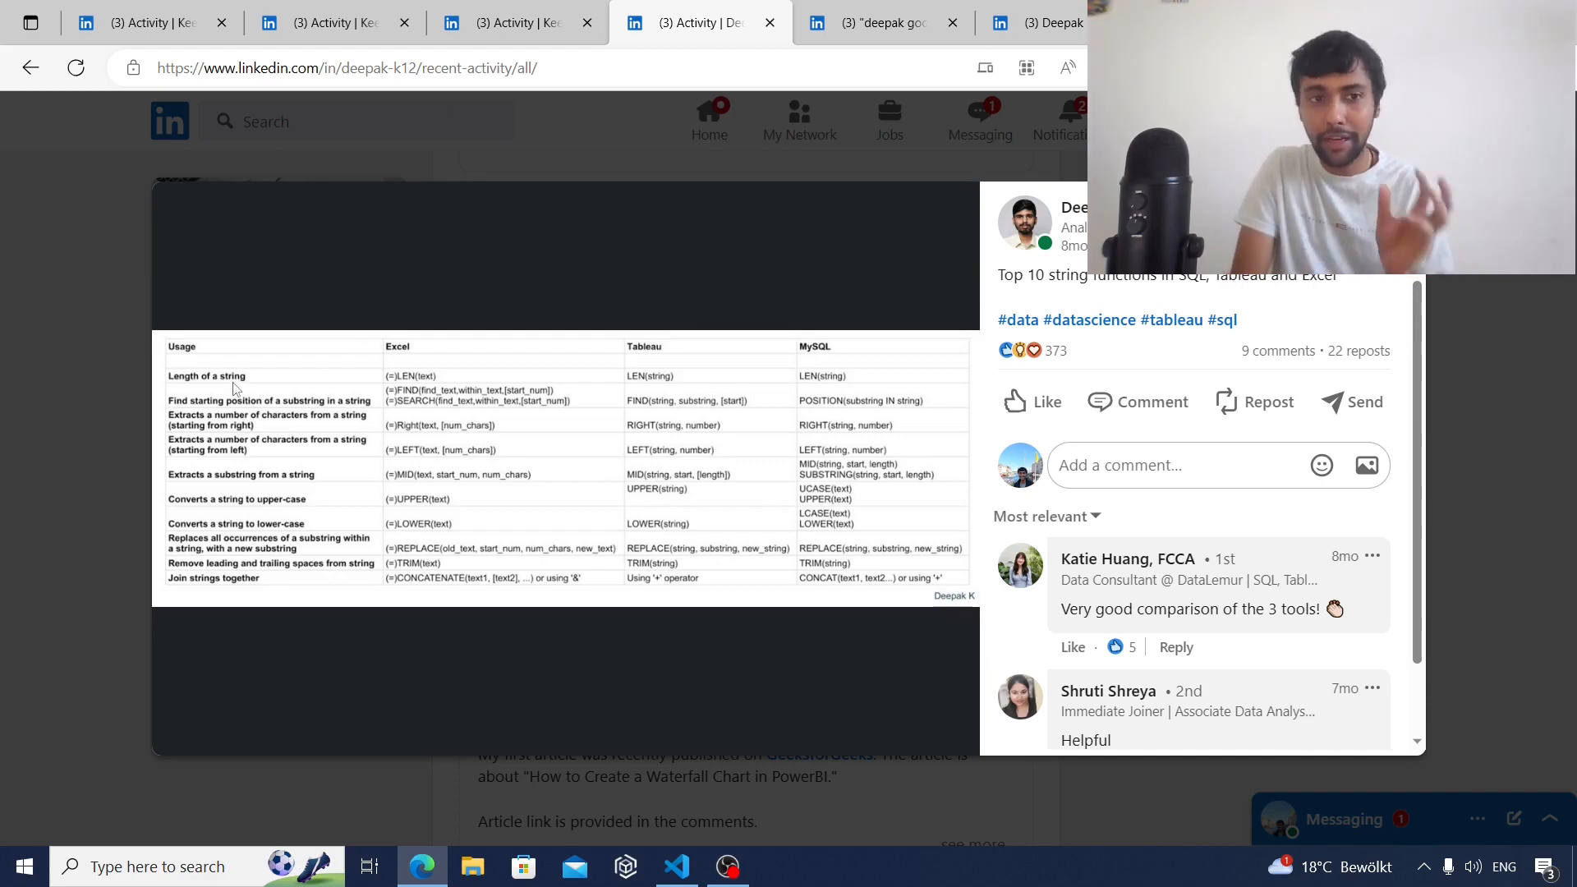
{"action": "mouse_move", "coordinate": [714, 394]}
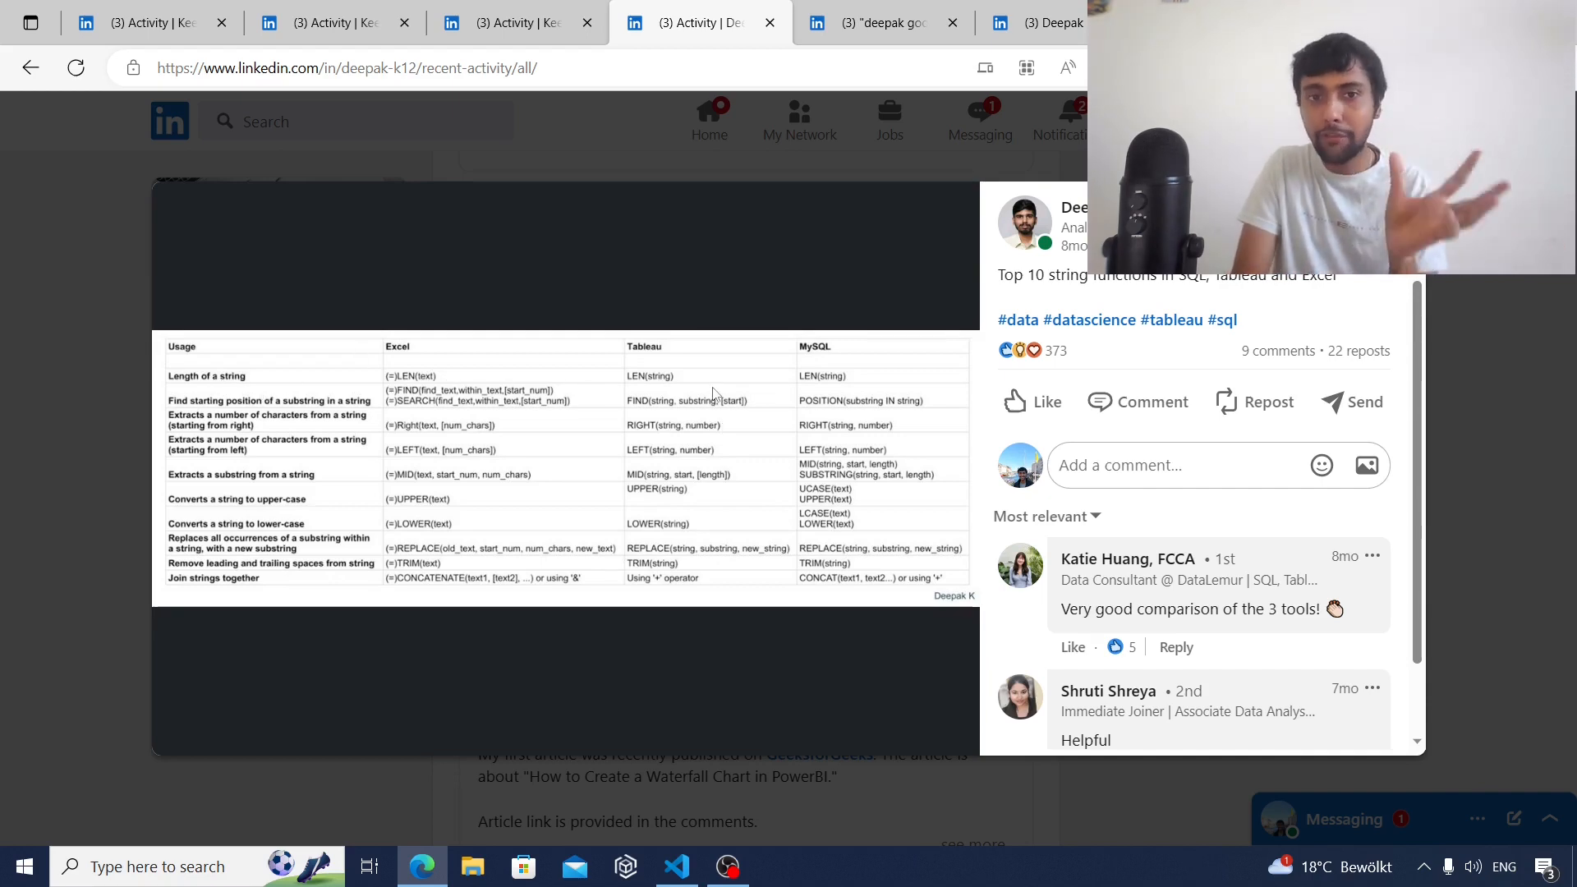
{"action": "mouse_move", "coordinate": [264, 493]}
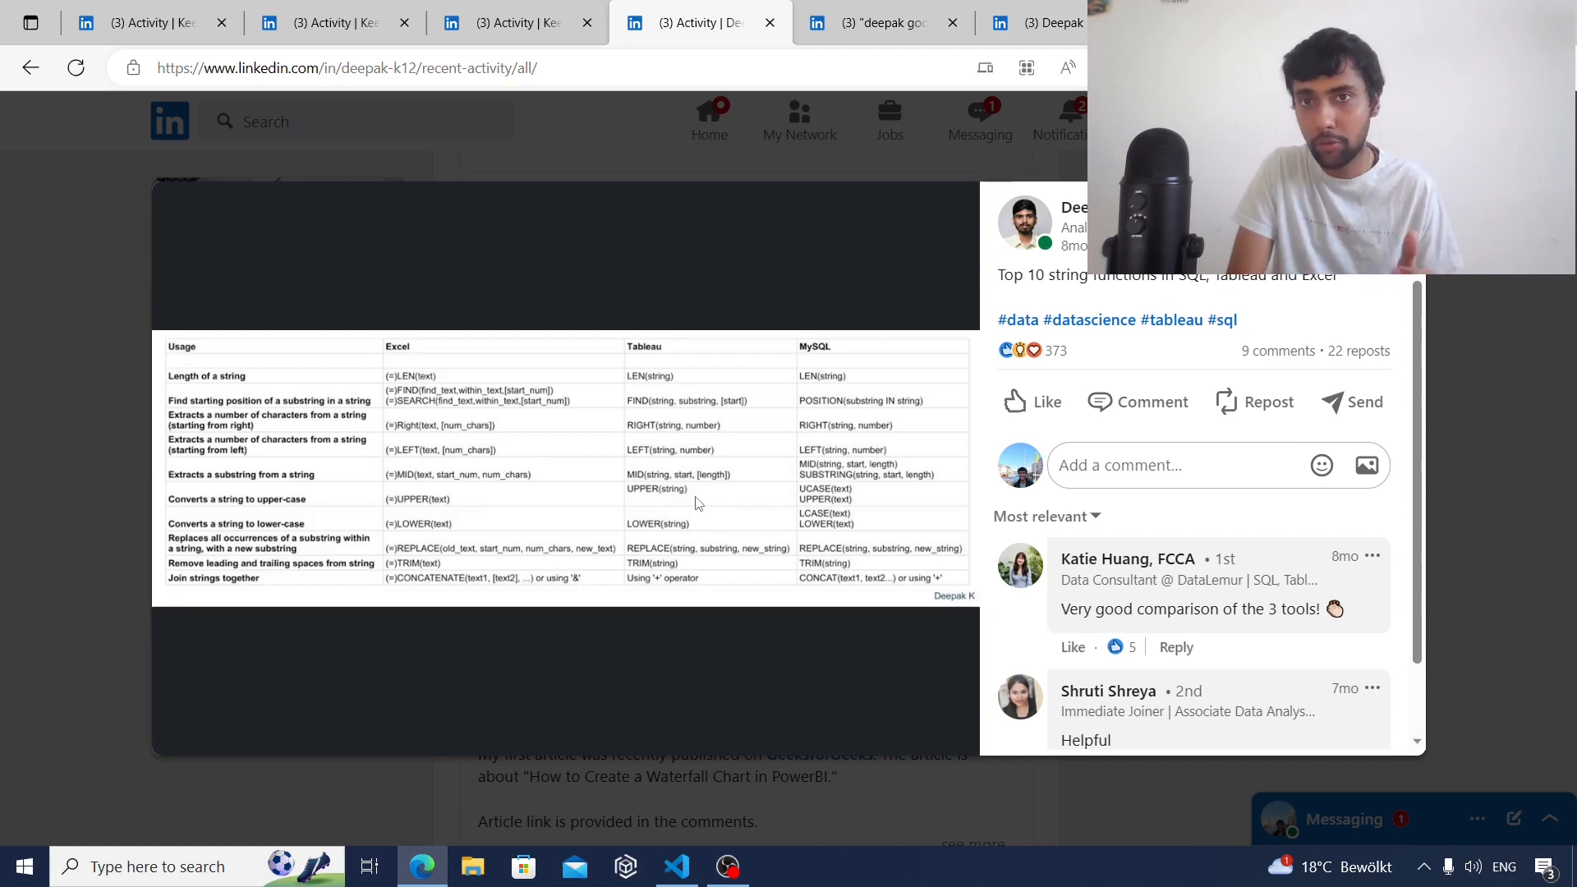
Show the Google SQL interview question post and scroll down through its full solution
{"action": "left_click", "coordinate": [881, 21]}
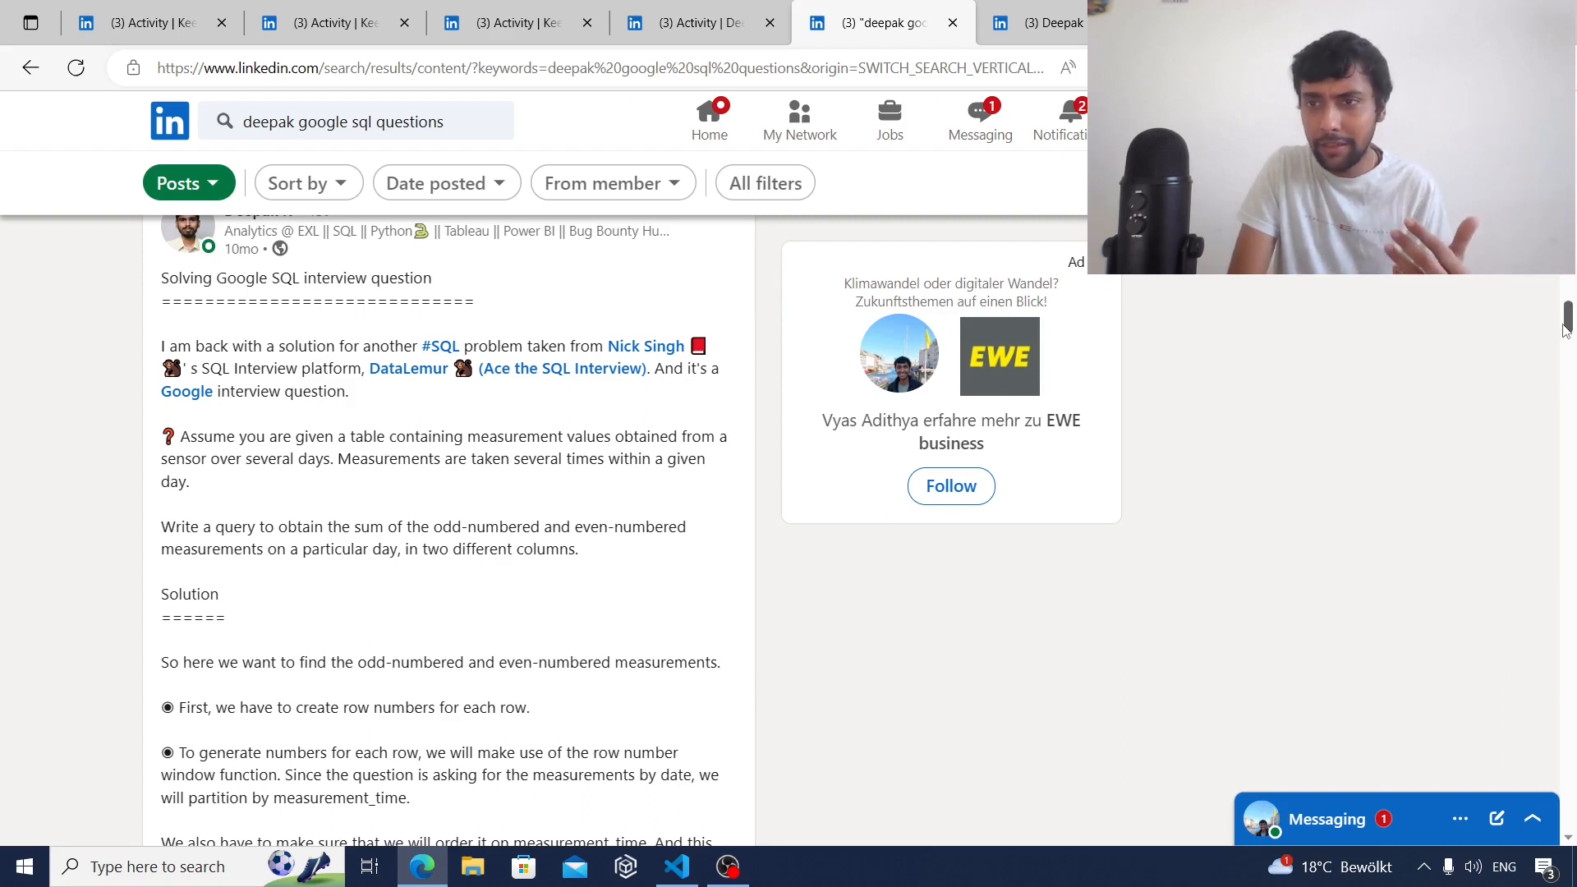
{"action": "scroll", "scroll_direction": "down", "scroll_amount": 3}
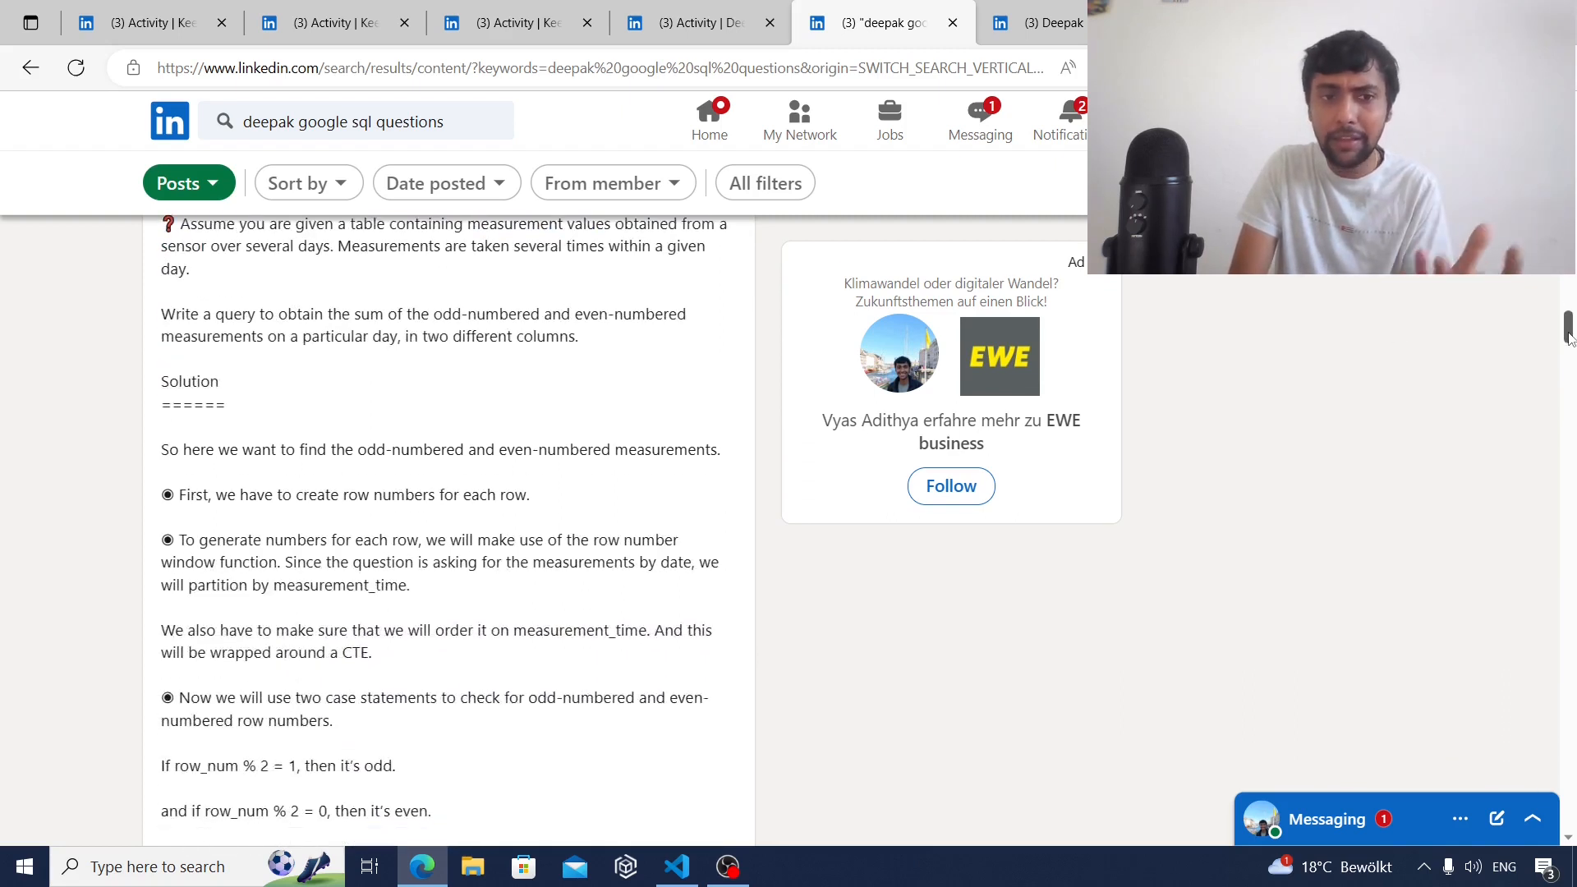
{"action": "scroll", "scroll_direction": "down", "scroll_amount": 3}
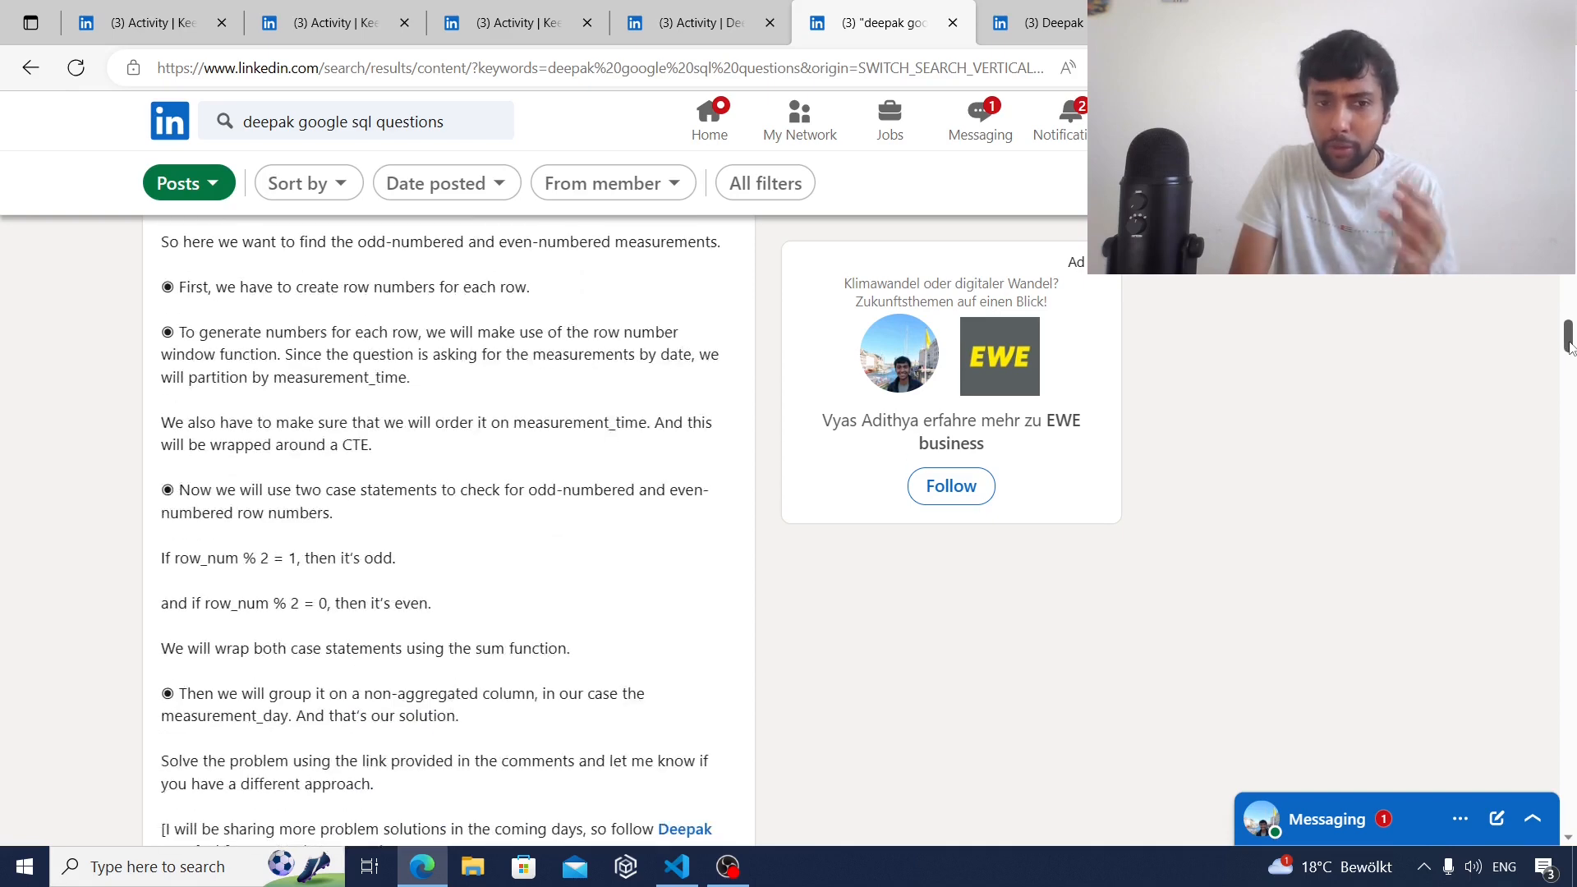
{"action": "scroll", "scroll_direction": "down", "scroll_amount": 3}
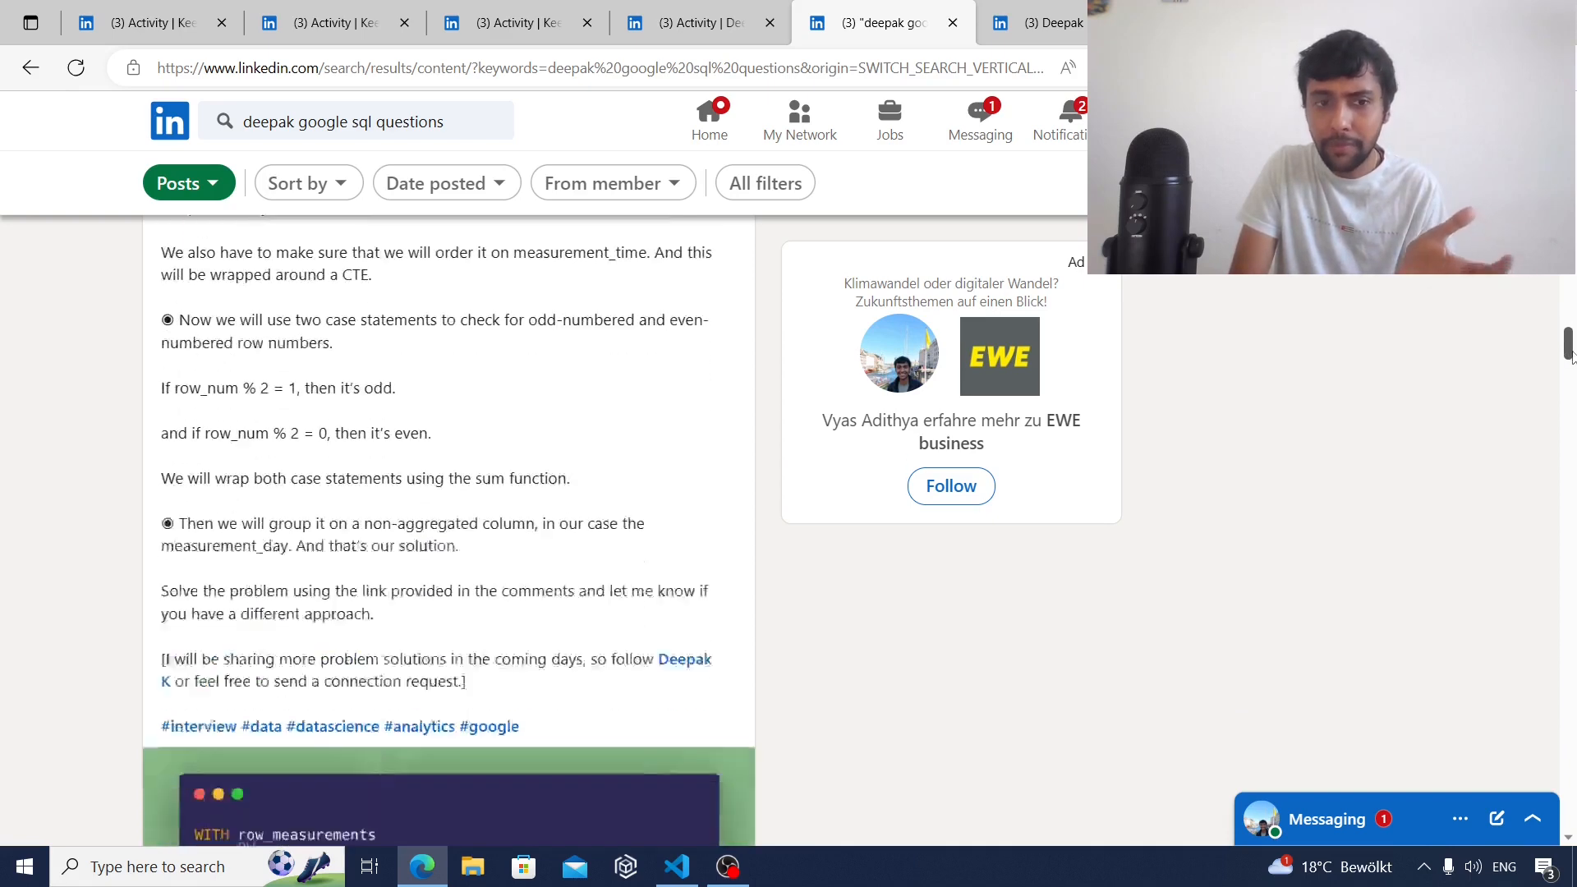
{"action": "scroll", "scroll_direction": "down", "scroll_amount": 3}
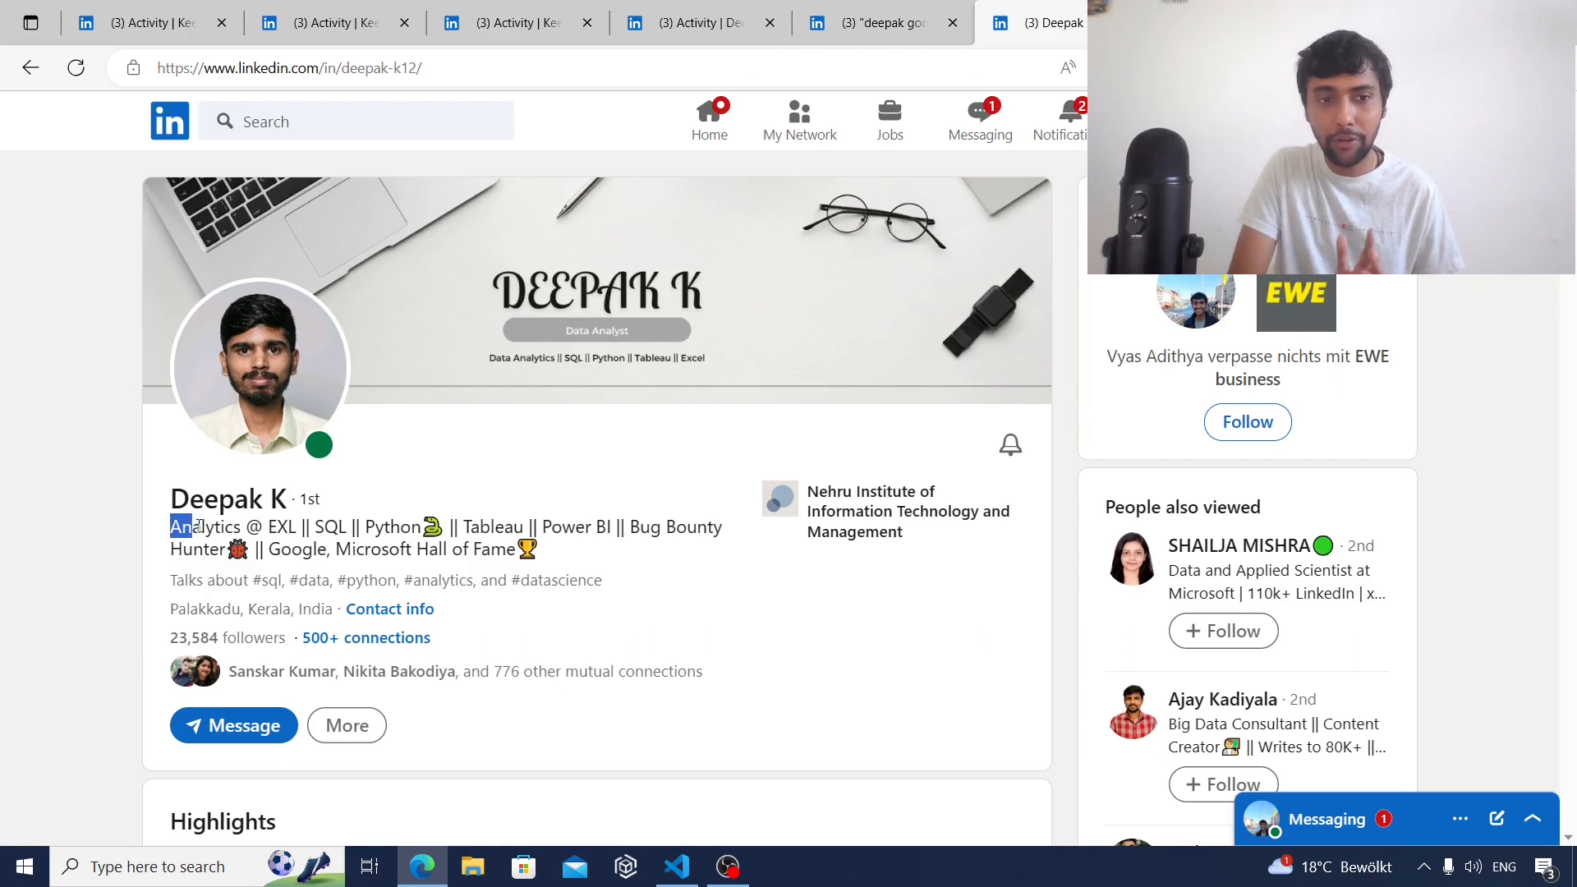
{"action": "left_click_drag", "start_coordinate": [176, 526], "coordinate": [539, 548]}
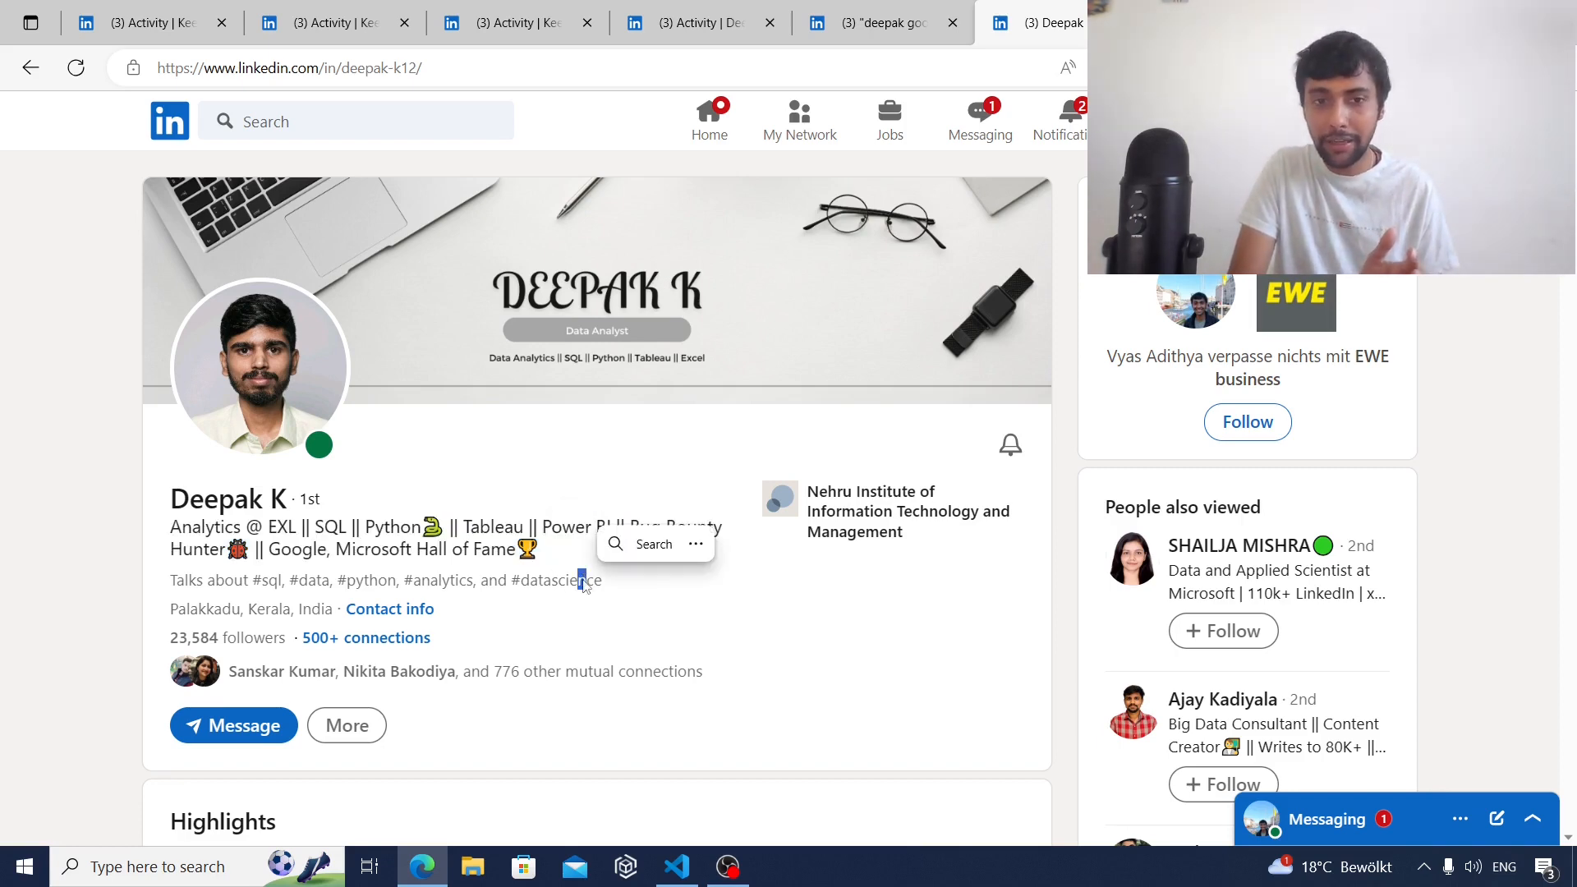
{"action": "triple_click", "coordinate": [386, 580]}
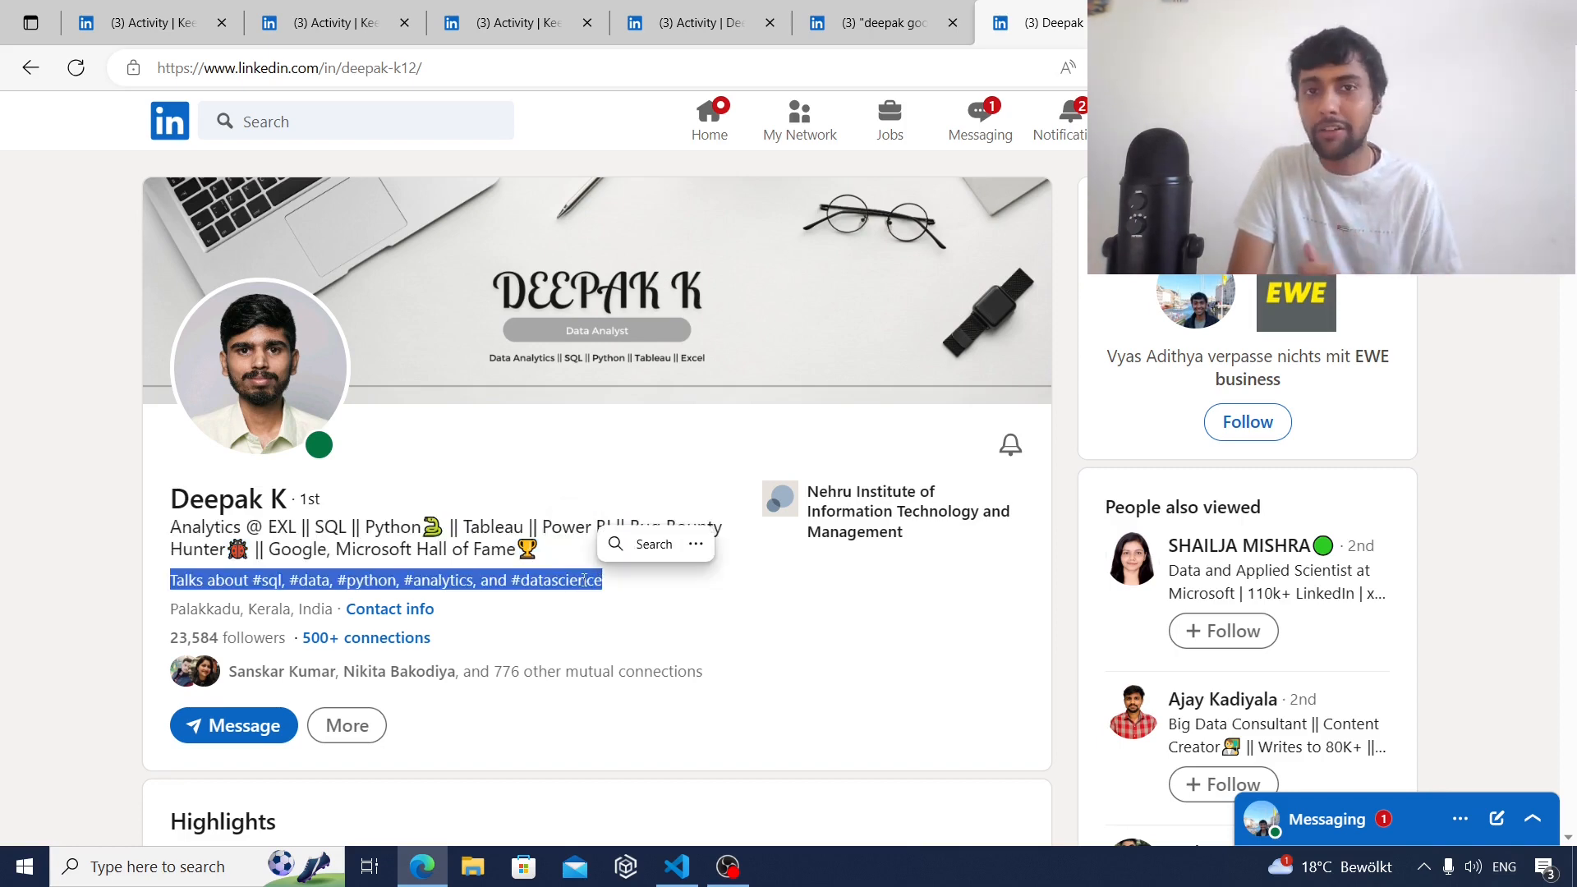